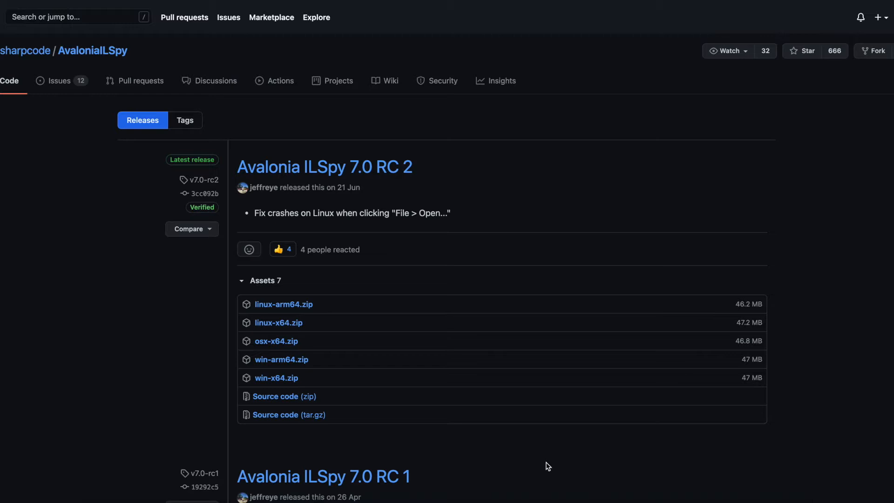
{"action": "mouse_move", "coordinate": [592, 432]}
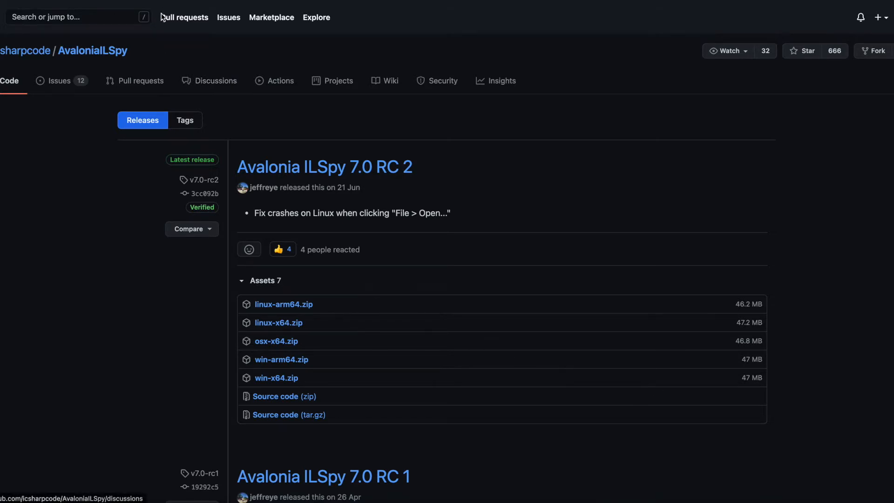
{"action": "mouse_move", "coordinate": [305, 346]}
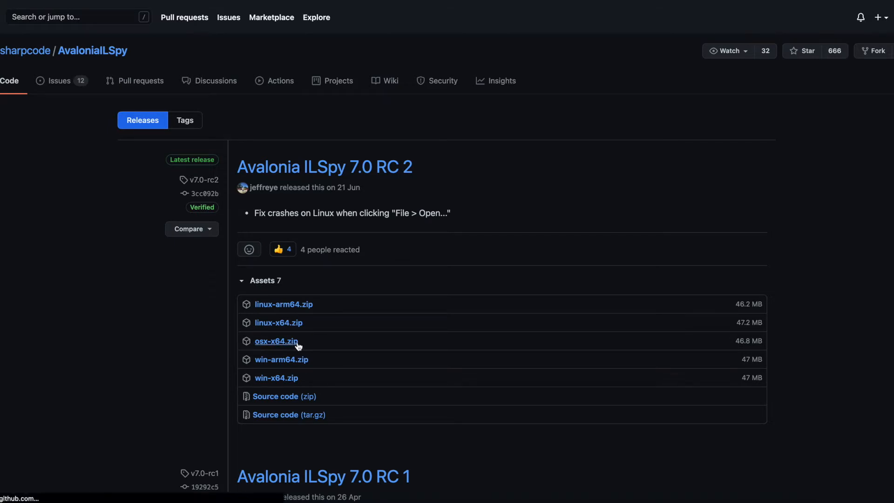
- Download osx-x64.zip from the Avalonia ILSpy 7.0 RC 2 release assets
{"action": "left_click", "coordinate": [276, 341]}
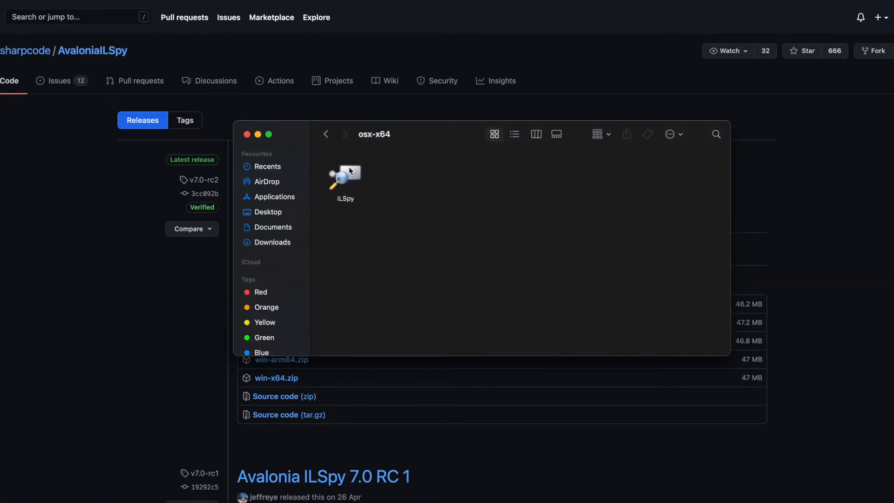
- Launch the ILSpy app from the osx-x64 folder, triggering the unverified-developer warning
{"action": "left_click", "coordinate": [345, 173]}
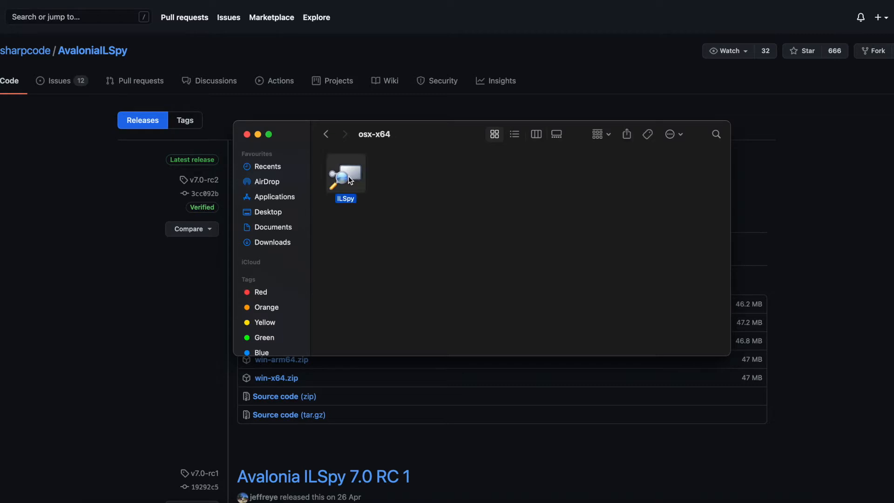
{"action": "mouse_move", "coordinate": [354, 184]}
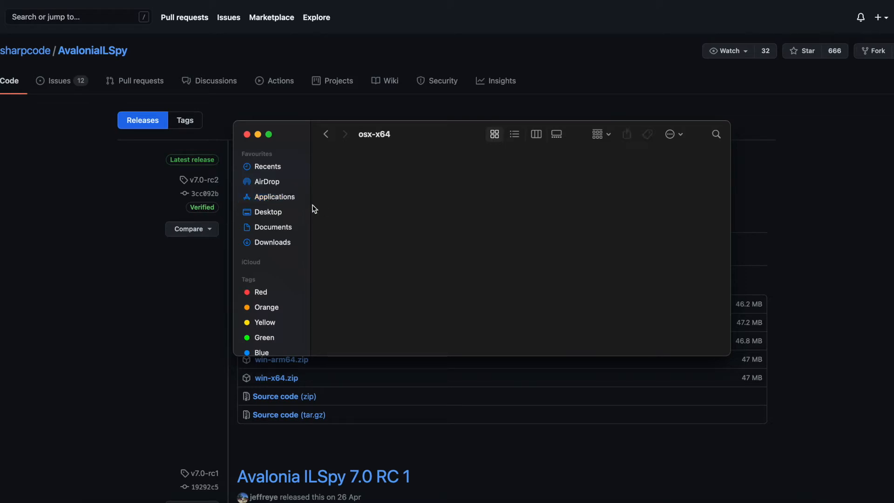
{"action": "type", "text": "IMovie"}
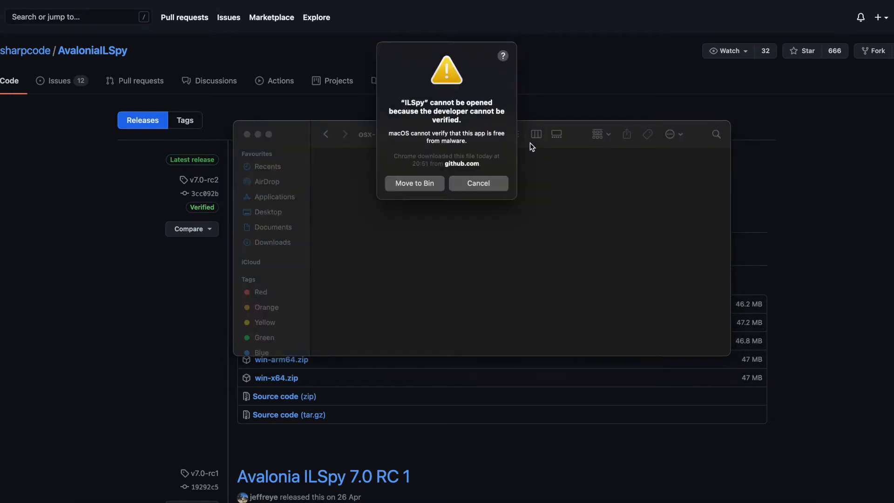
{"action": "mouse_move", "coordinate": [471, 153]}
{"action": "type", "text": "sys"}
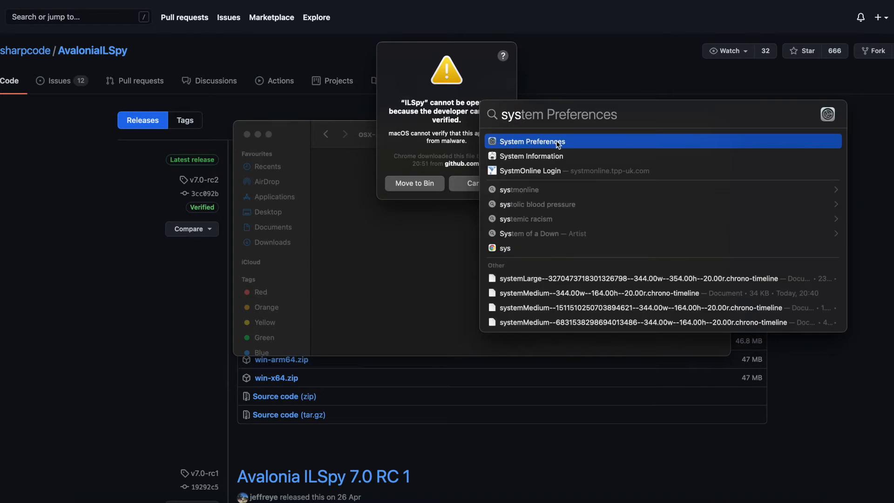
- Dismiss the warning and choose Open Anyway for ILSpy in Security & Privacy
{"action": "left_click", "coordinate": [531, 142]}
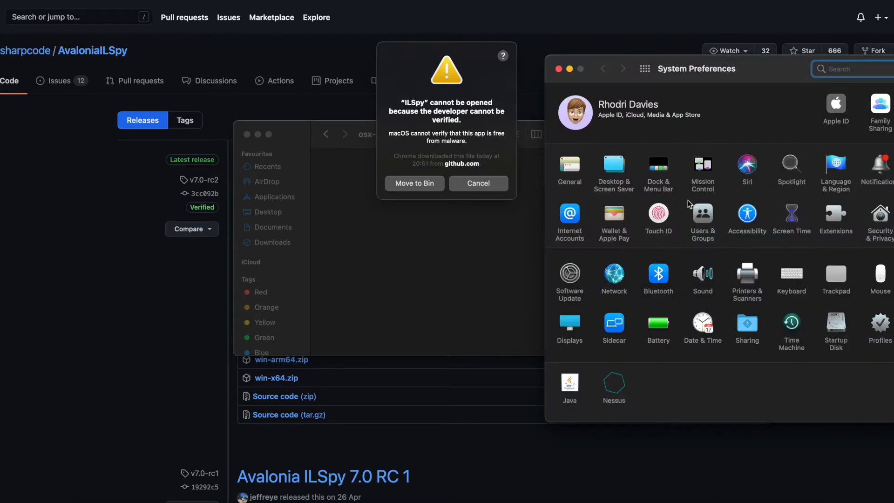
{"action": "mouse_move", "coordinate": [880, 218]}
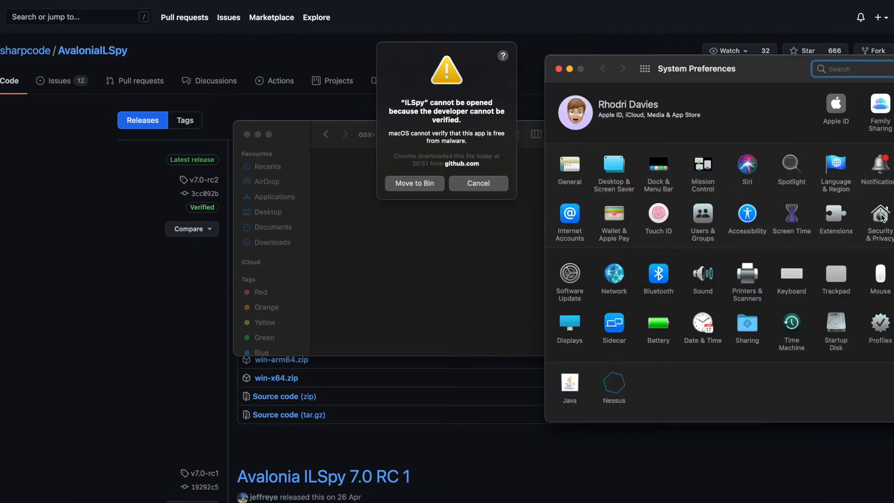
{"action": "left_click", "coordinate": [879, 218]}
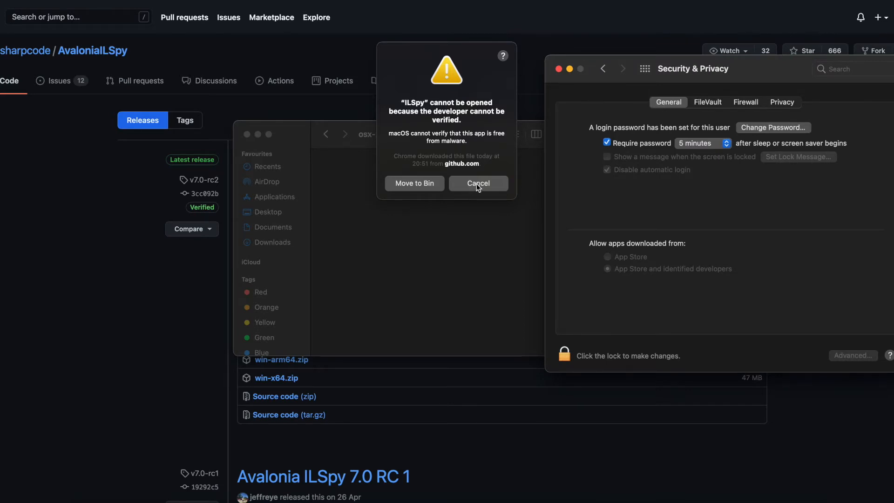
{"action": "left_click", "coordinate": [478, 183]}
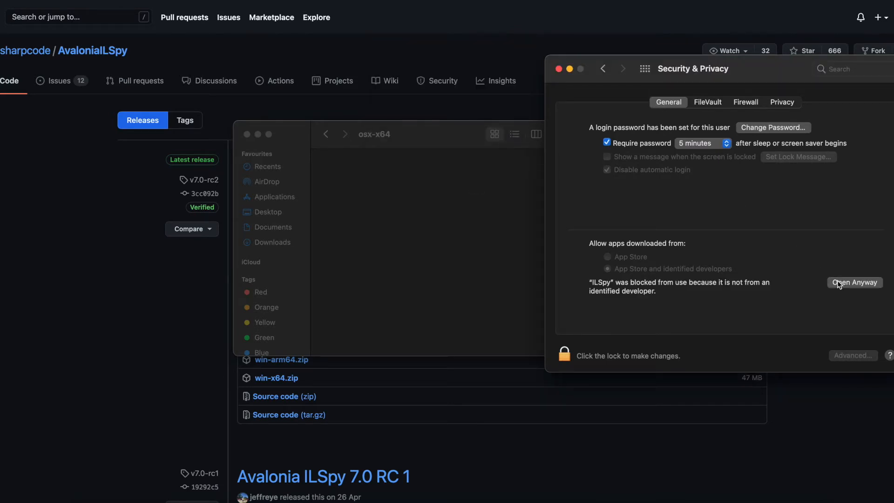
{"action": "left_click", "coordinate": [853, 282]}
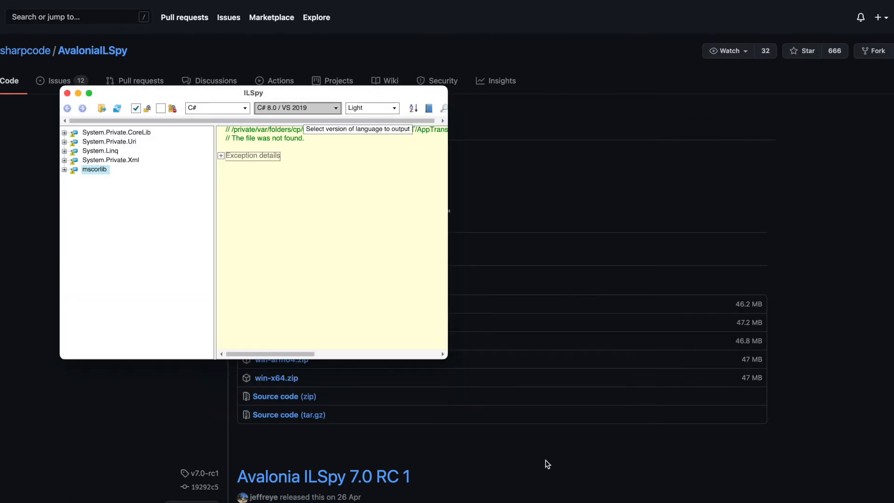
{"action": "mouse_move", "coordinate": [539, 461]}
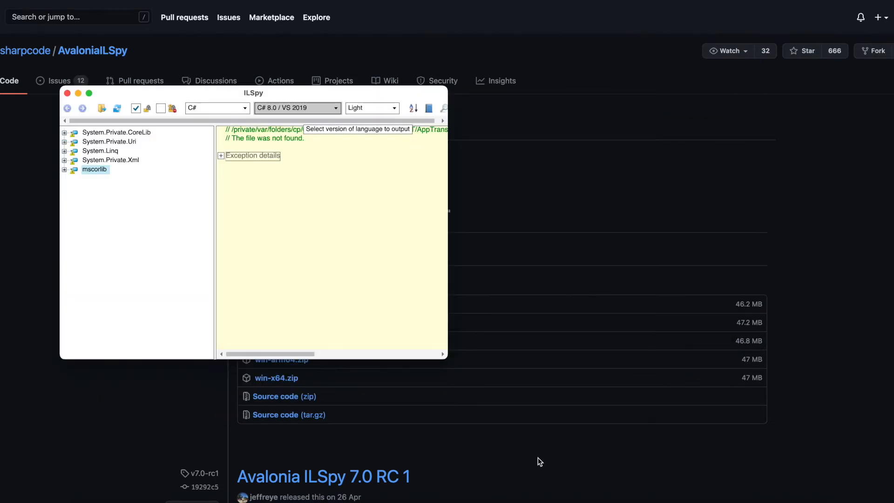
{"action": "mouse_move", "coordinate": [708, 462]}
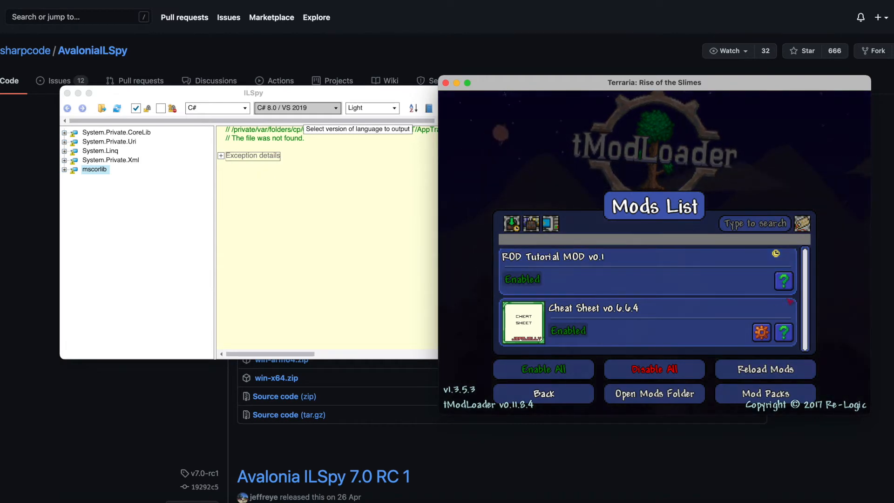
{"action": "mouse_move", "coordinate": [782, 280]}
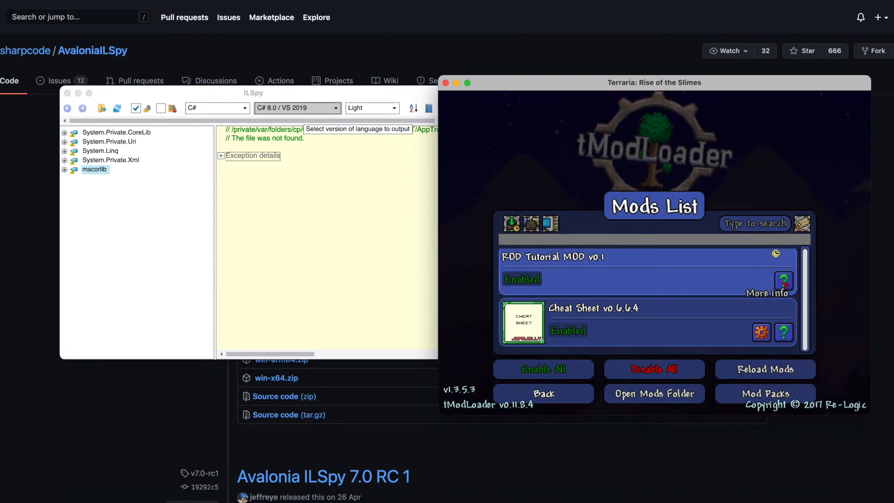
- Open More info for ROD Tutorial MOD v0.1 to reach its files folder
{"action": "left_click", "coordinate": [782, 279]}
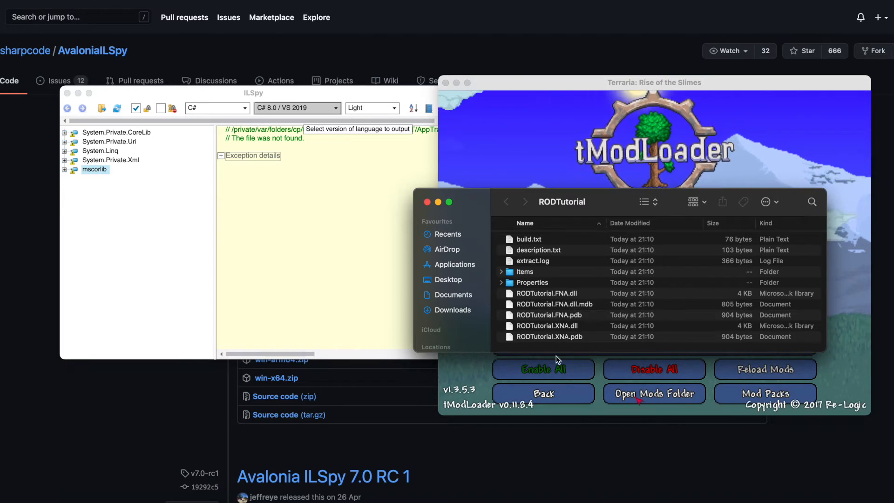
- Load the RODTutorial FNA and XNA DLLs into ILSpy and select RODTutorial.XNA
{"action": "left_click", "coordinate": [545, 293]}
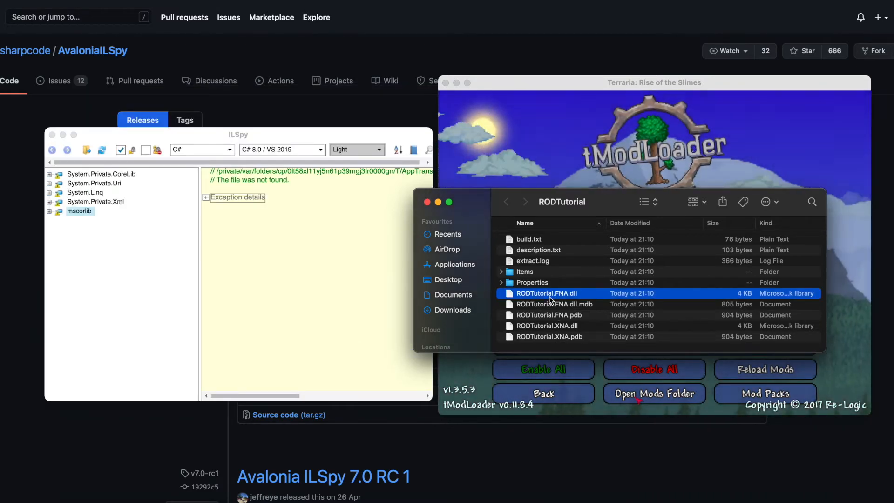
{"action": "left_click", "coordinate": [546, 325]}
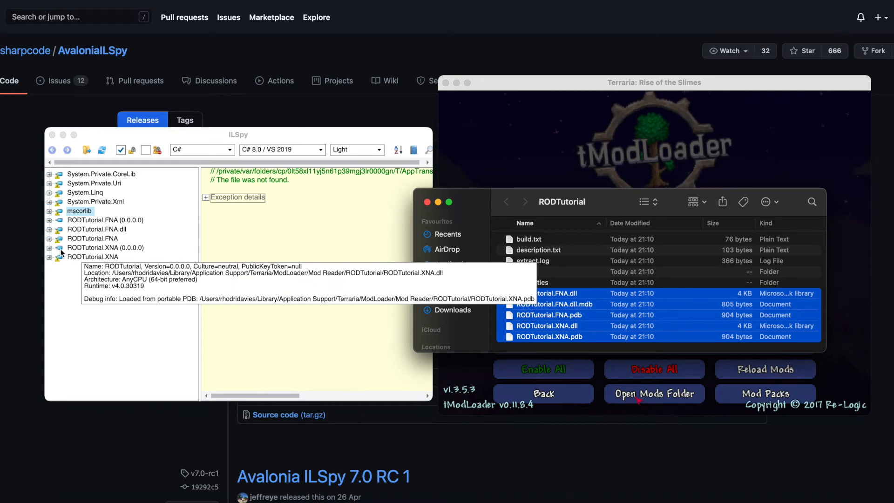
{"action": "left_click", "coordinate": [106, 247]}
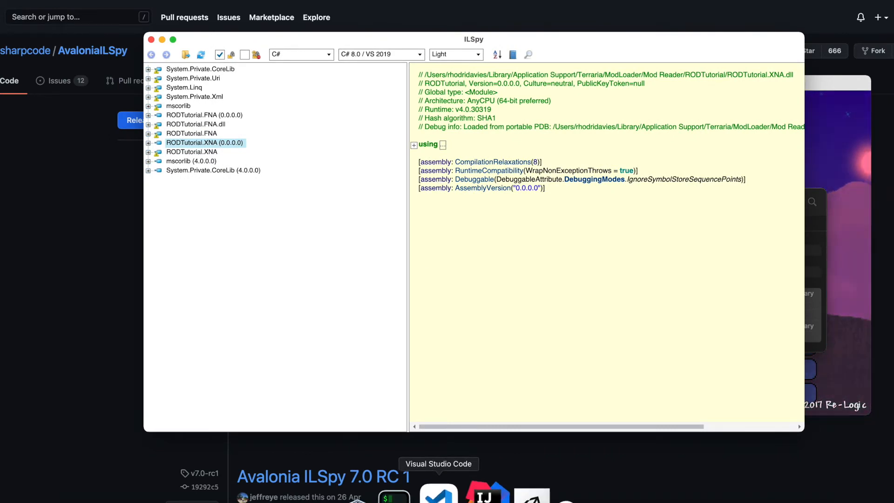
- Review FeebleRod.cs and ProgressiveKnife.cs in VS Code, then return to ILSpy
{"action": "left_click", "coordinate": [438, 491]}
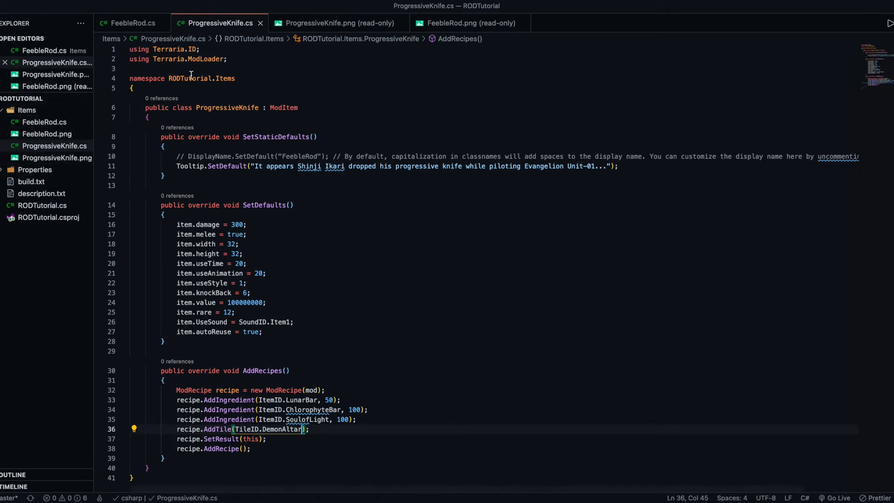
{"action": "left_click", "coordinate": [133, 23]}
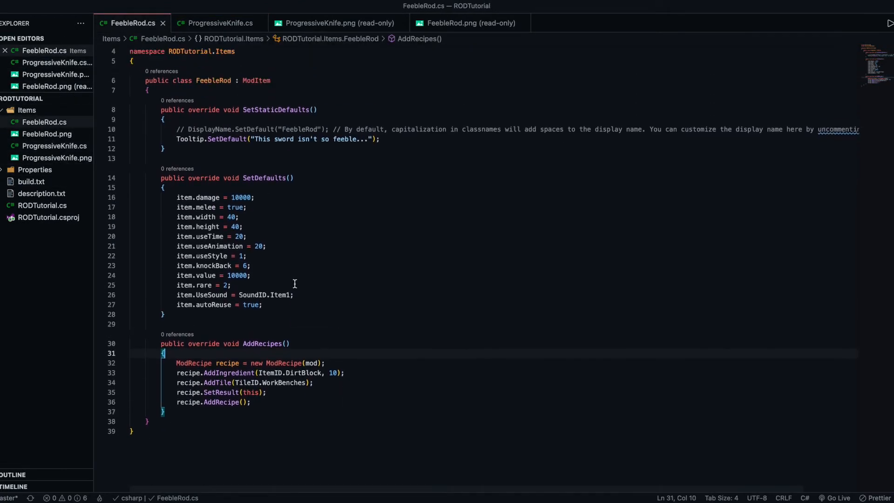
{"action": "left_click", "coordinate": [219, 23]}
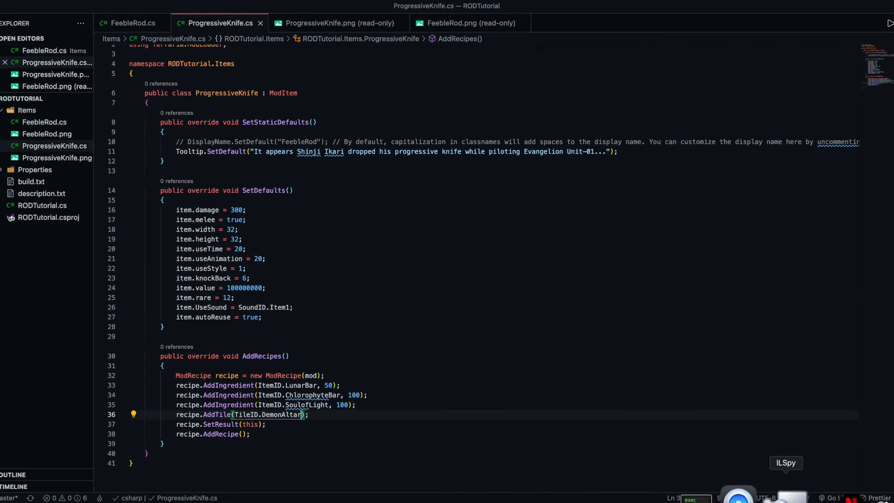
{"action": "left_click", "coordinate": [785, 462]}
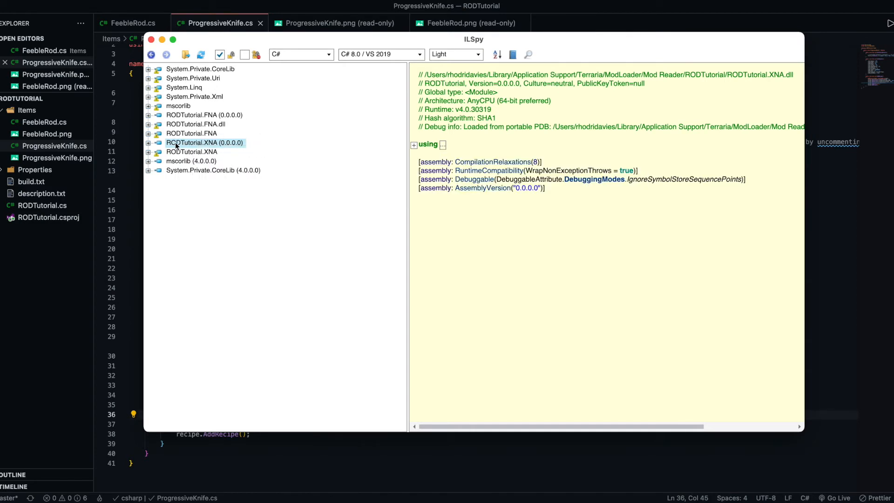
- Export the RODTutorial.XNA assembly as RODTutorial.cs to the Desktop
{"action": "right_click", "coordinate": [204, 142]}
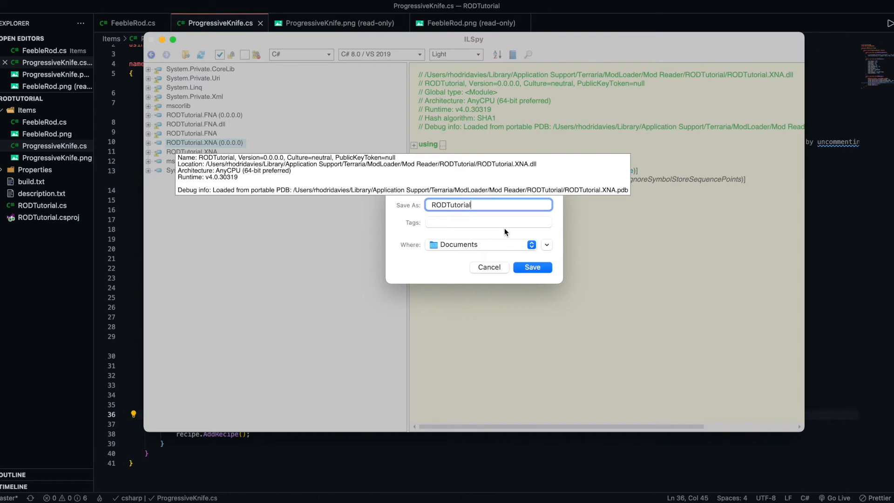
{"action": "type", "text": ".cs"}
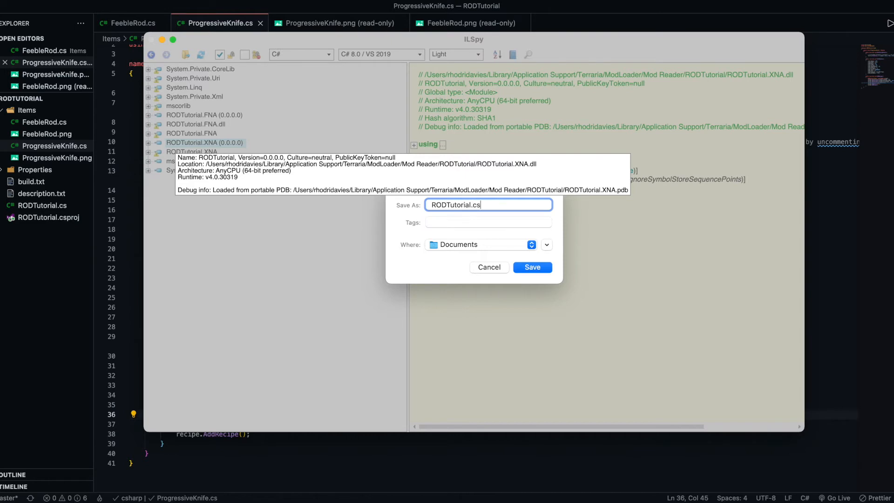
{"action": "left_click", "coordinate": [481, 243]}
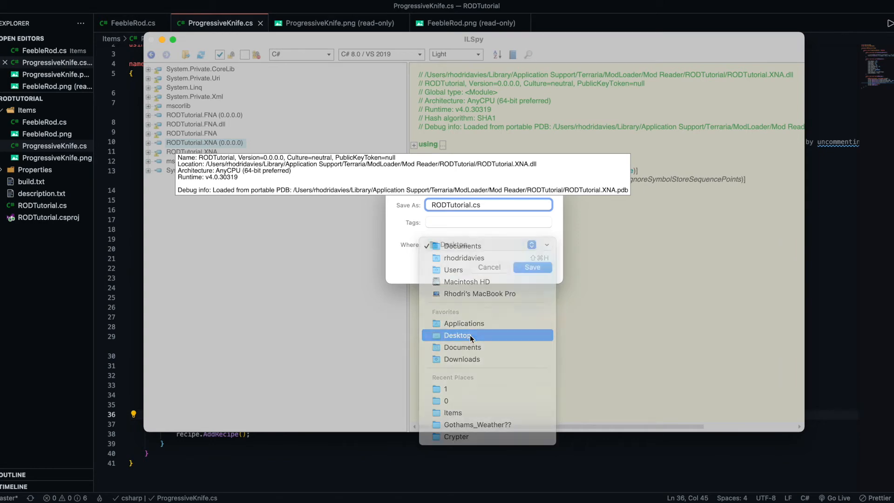
{"action": "left_click", "coordinate": [457, 335]}
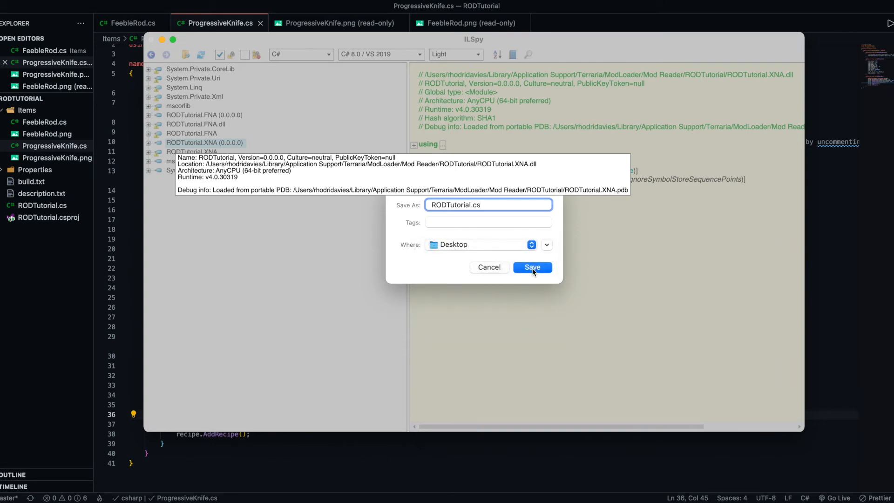
{"action": "left_click", "coordinate": [531, 266]}
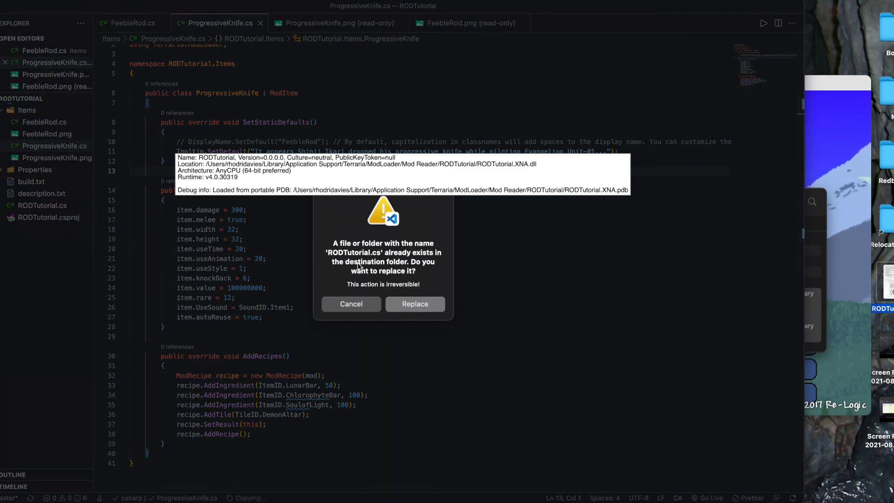
- Replace the existing RODTutorial.cs and trust its authors to open it
{"action": "left_click", "coordinate": [414, 303]}
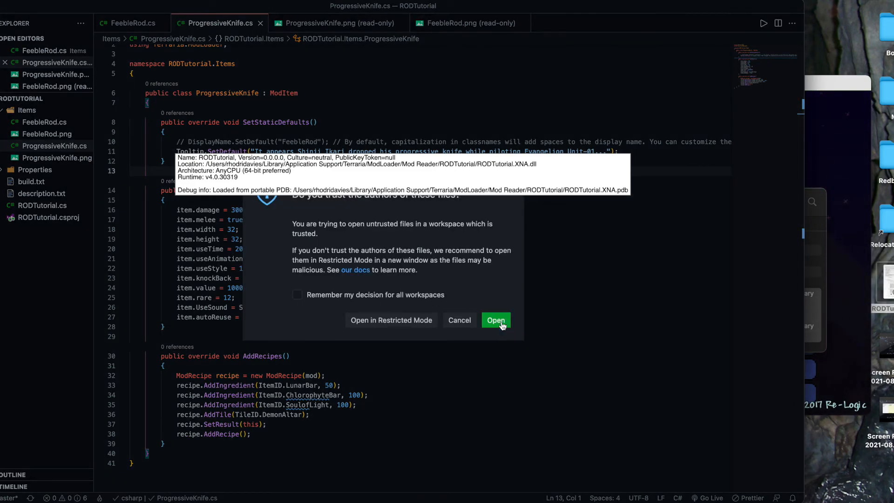
{"action": "left_click", "coordinate": [494, 320]}
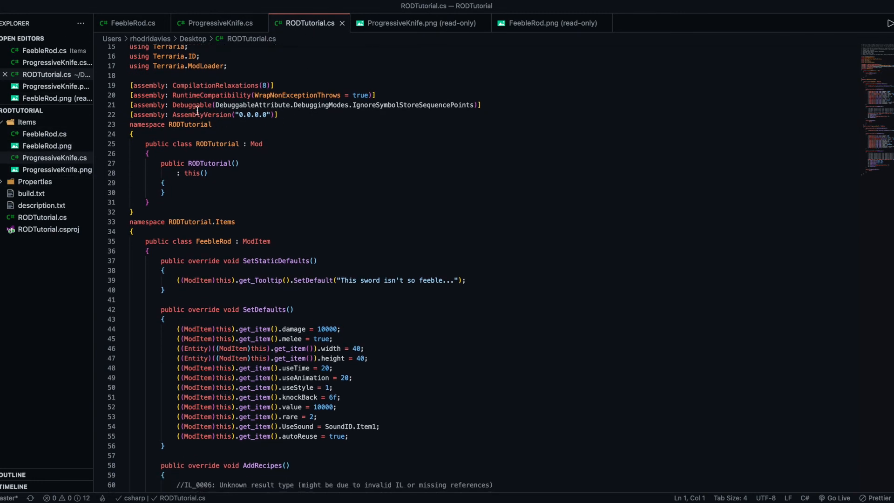
{"action": "scroll", "scroll_direction": "down", "scroll_amount": 3}
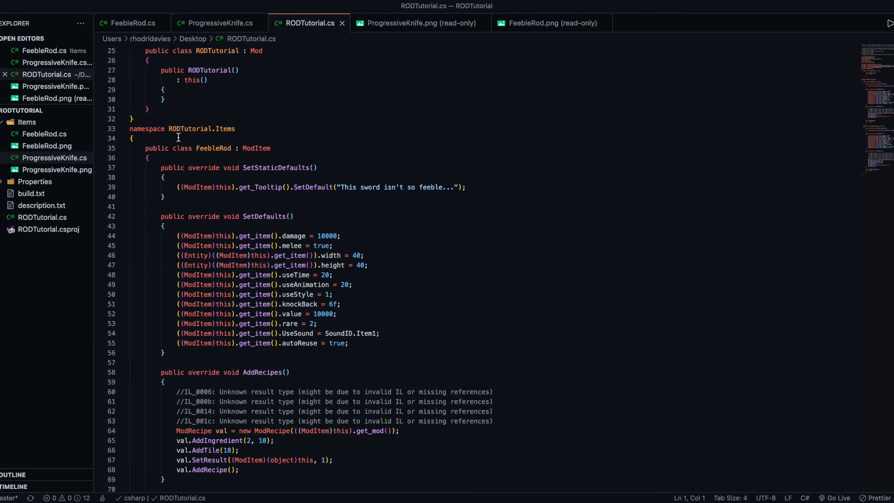
{"action": "scroll", "scroll_direction": "down", "scroll_amount": 3}
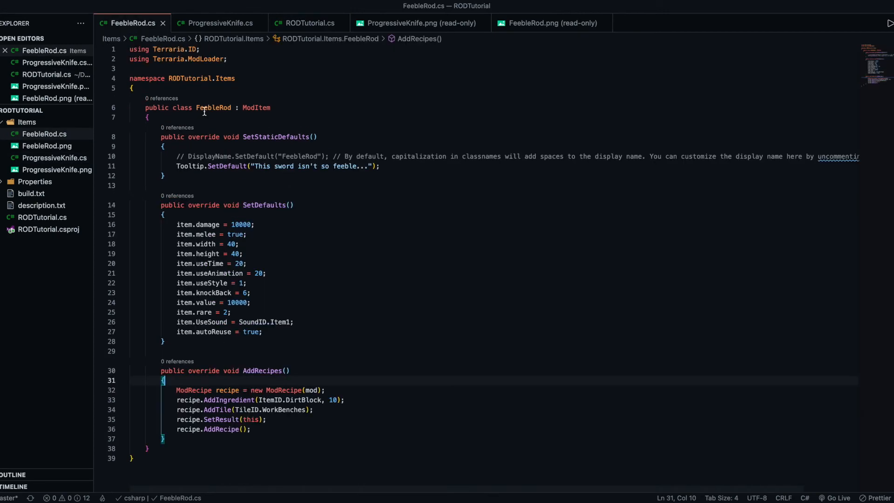
{"action": "left_click", "coordinate": [308, 22]}
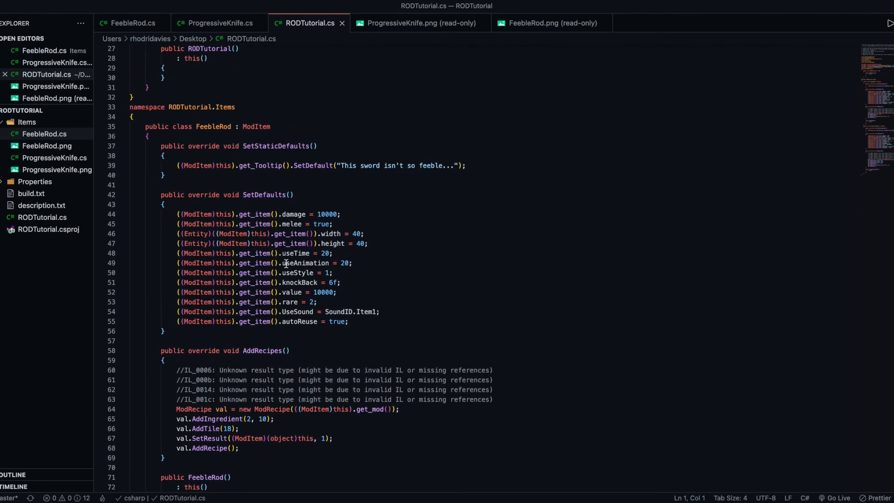
{"action": "scroll", "scroll_direction": "down", "scroll_amount": 3}
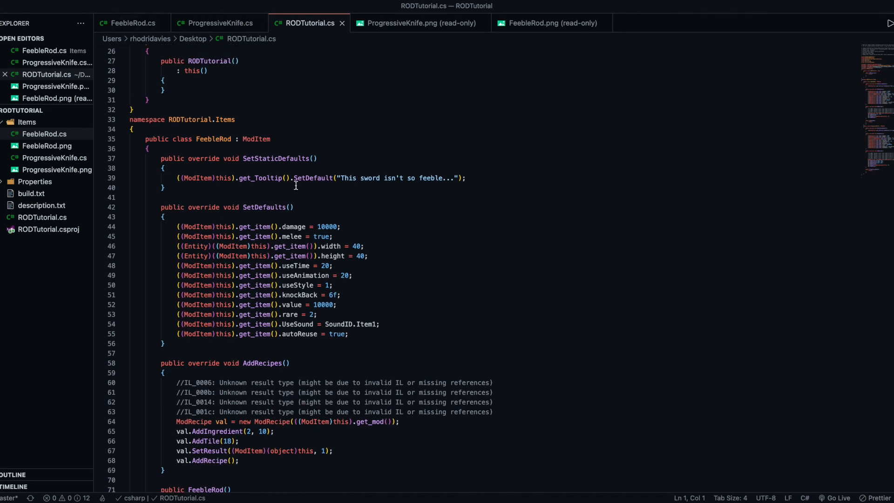
{"action": "mouse_move", "coordinate": [122, 44]}
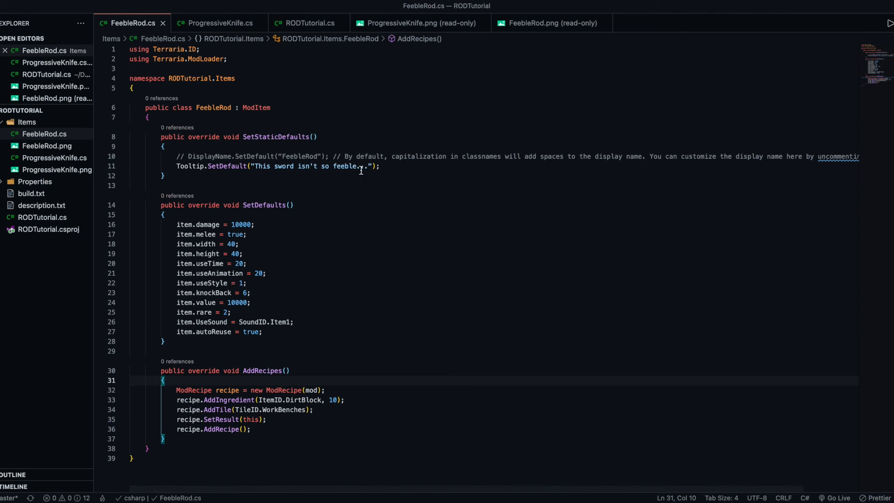
{"action": "left_click", "coordinate": [308, 23]}
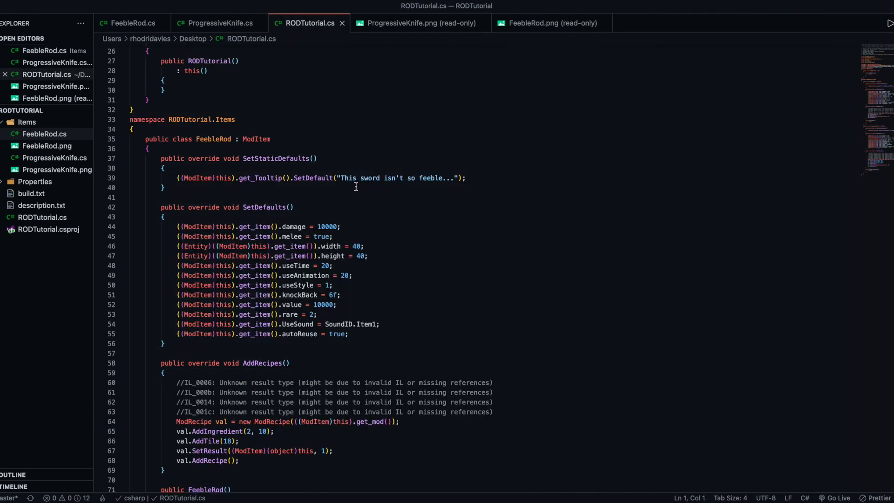
{"action": "scroll", "scroll_direction": "down", "scroll_amount": 3}
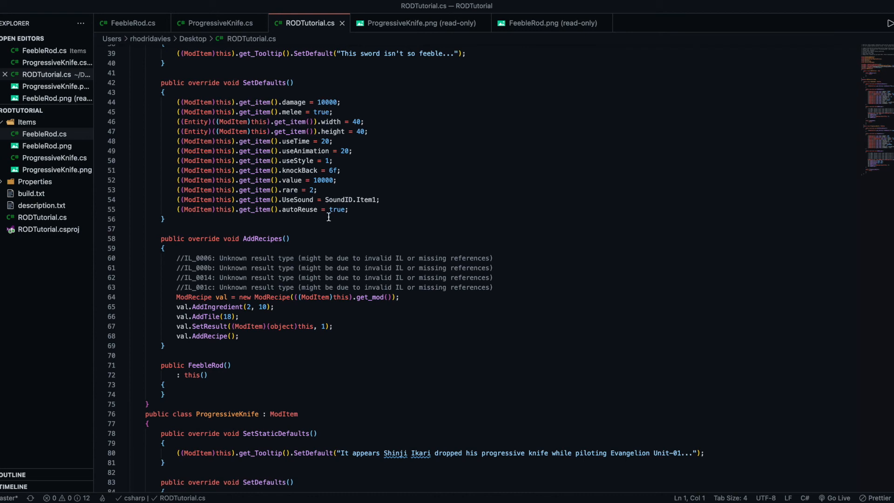
{"action": "left_click", "coordinate": [131, 23]}
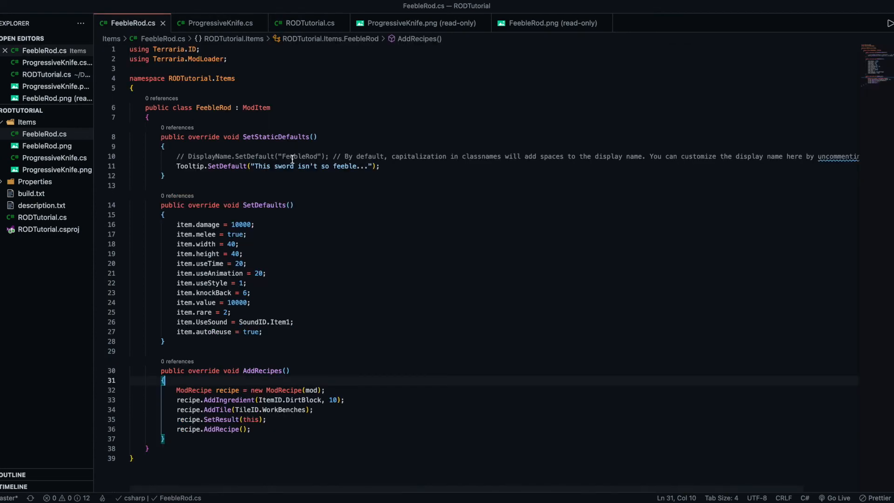
{"action": "left_click", "coordinate": [307, 23]}
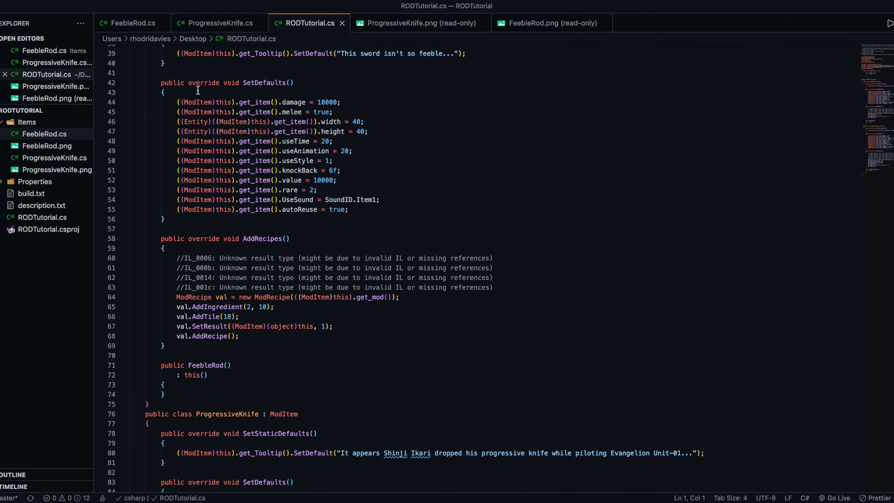
{"action": "mouse_move", "coordinate": [293, 241]}
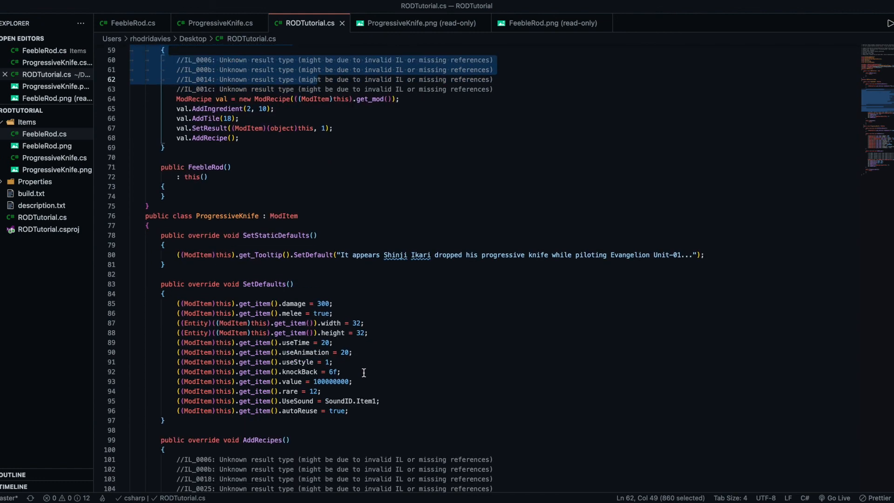
{"action": "scroll", "scroll_direction": "down", "scroll_amount": 3}
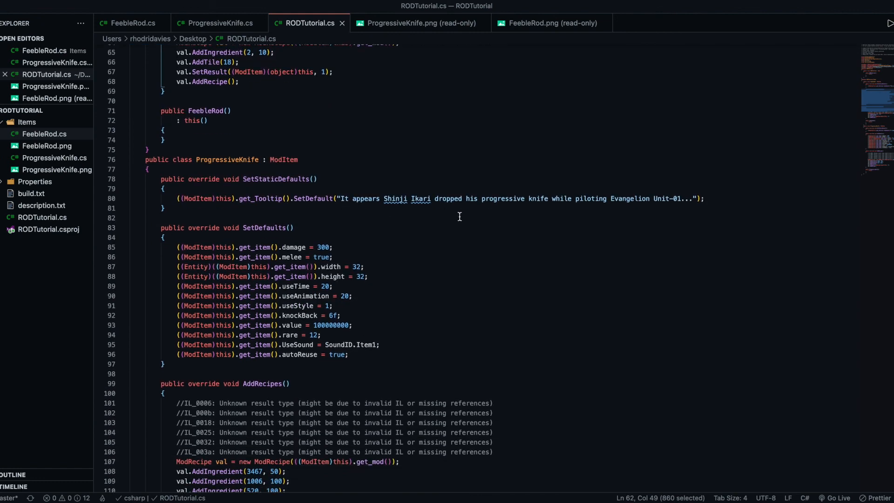
{"action": "left_click", "coordinate": [219, 23]}
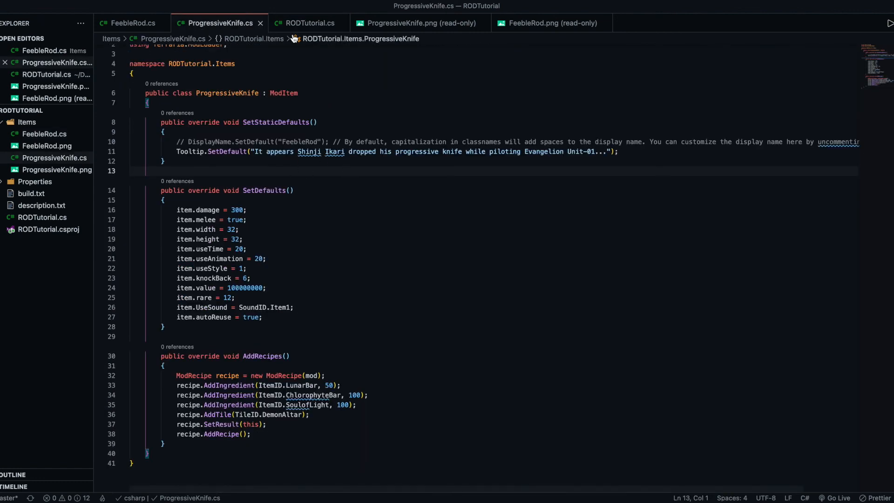
{"action": "left_click", "coordinate": [310, 23]}
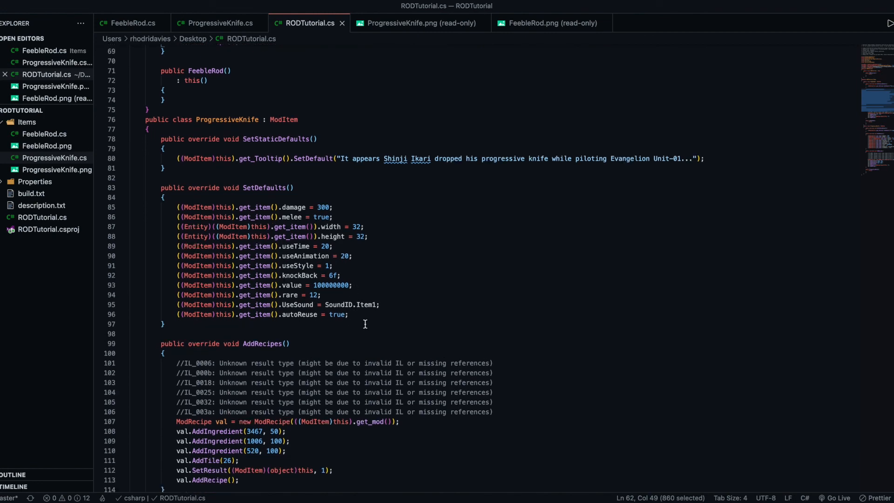
{"action": "scroll", "scroll_direction": "down", "scroll_amount": 3}
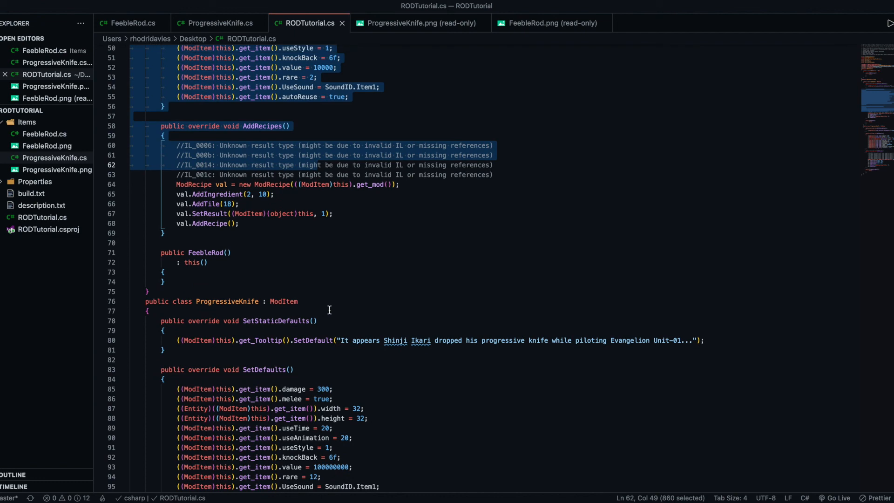
{"action": "scroll", "scroll_direction": "up", "scroll_amount": 3}
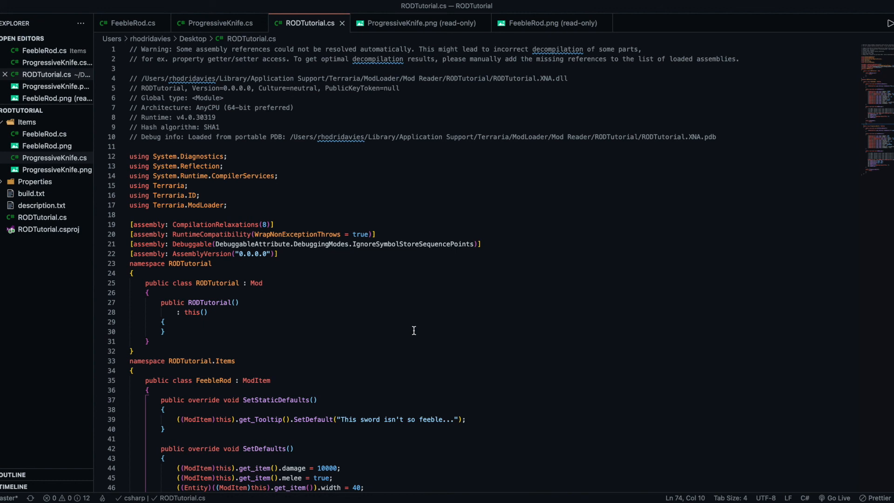
{"action": "mouse_move", "coordinate": [507, 205]}
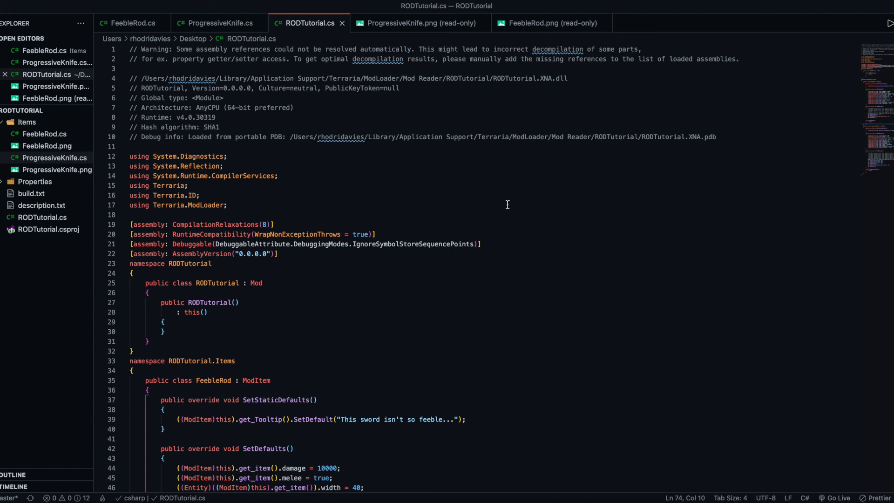